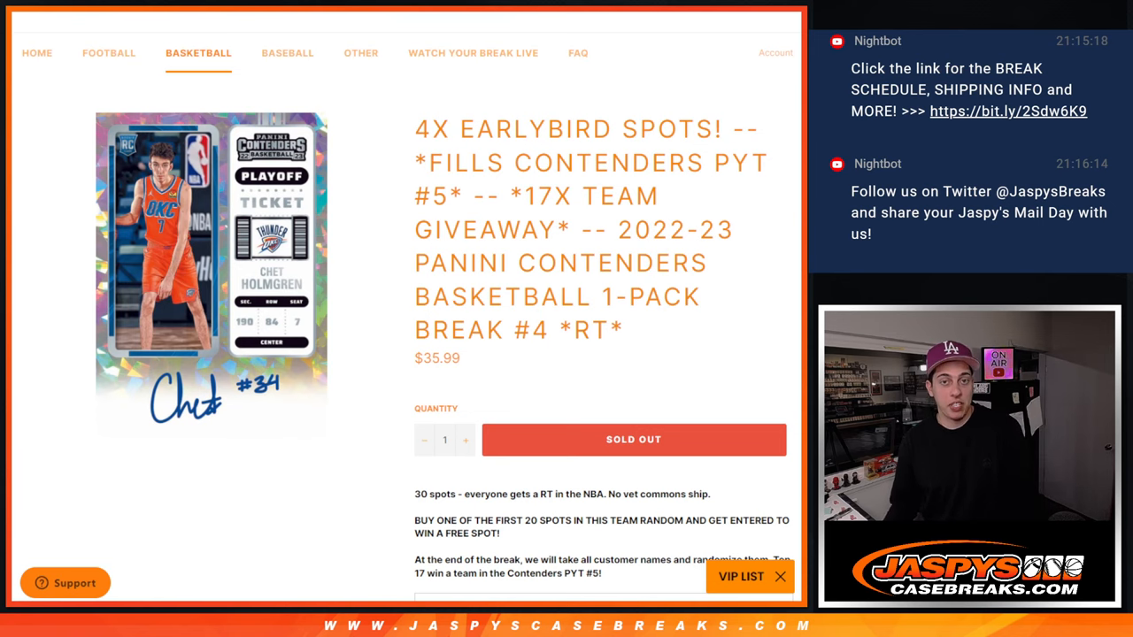
# Step: Scroll the product page down to the team list in the description
pyautogui.scroll(-3)
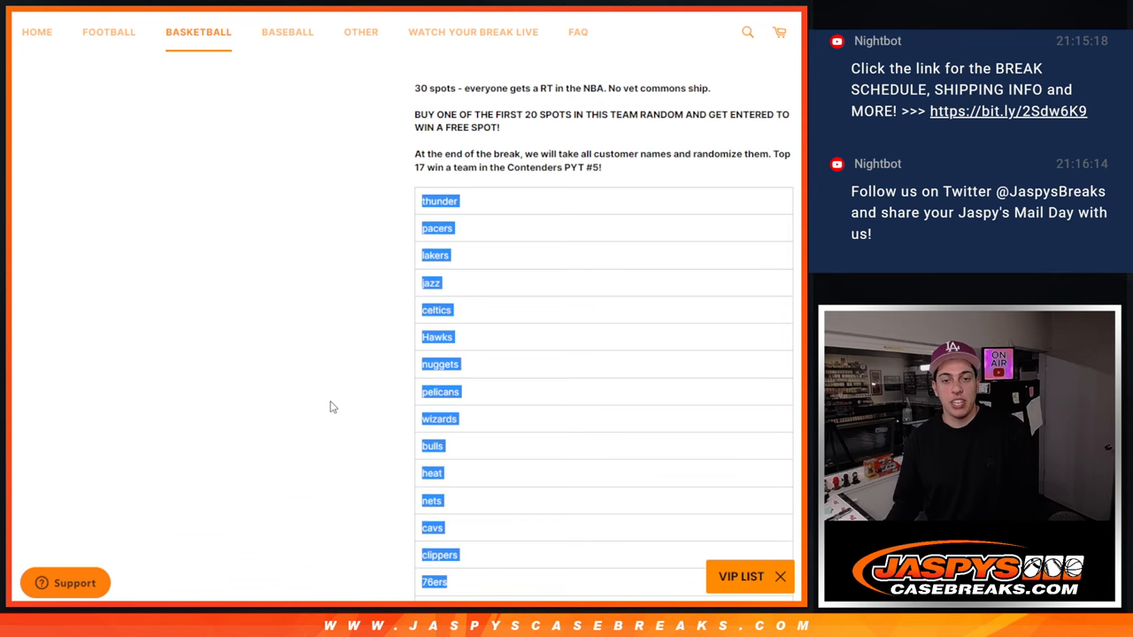
pyautogui.scroll(-3)
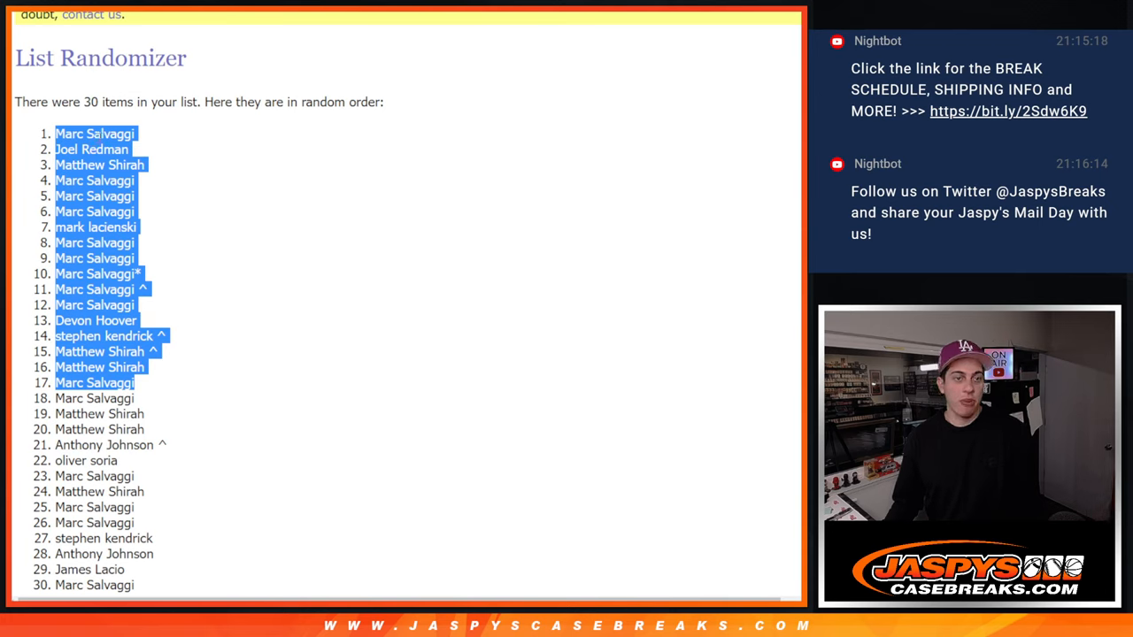
pyautogui.moveTo(315, 37)
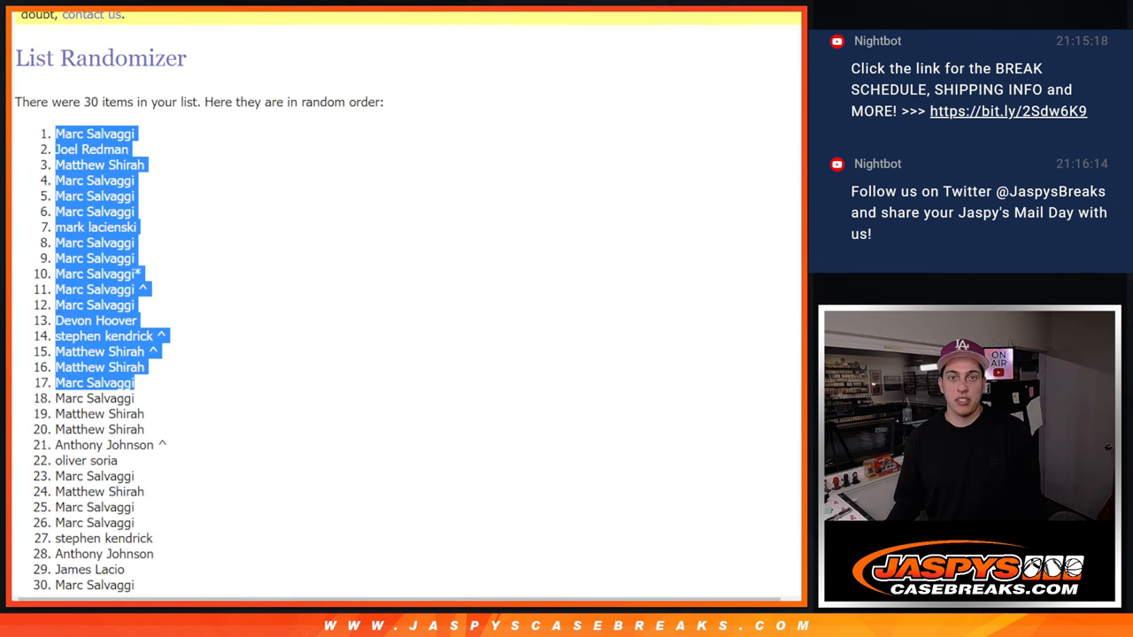
pyautogui.moveTo(180, 188)
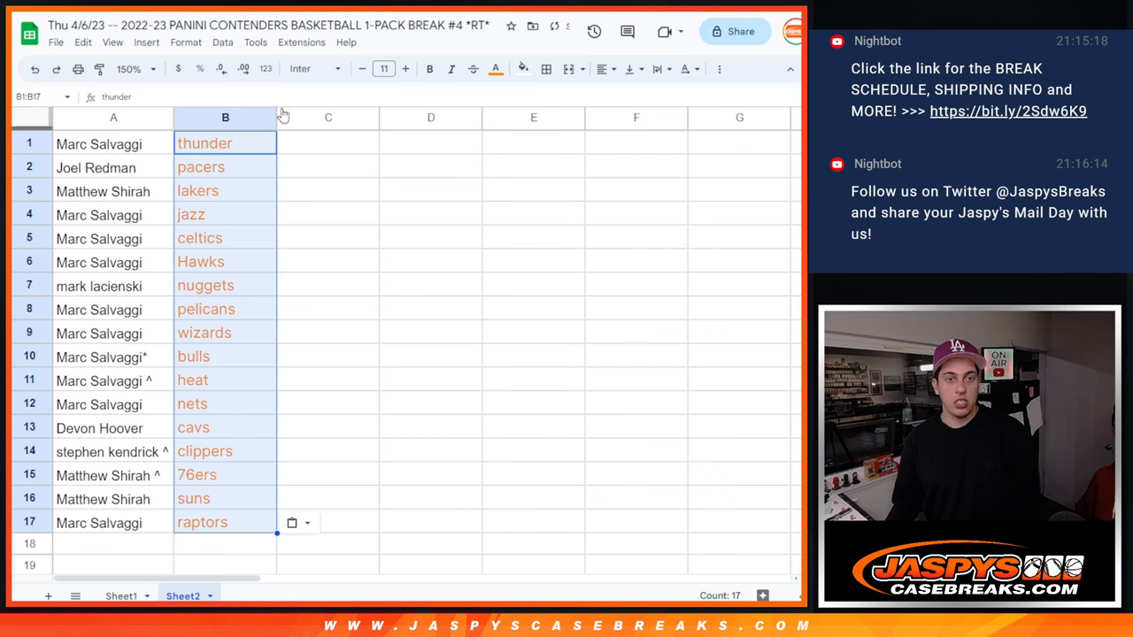
# Step: Recolour the team names in B1:B17 from orange to black
pyautogui.click(496, 67)
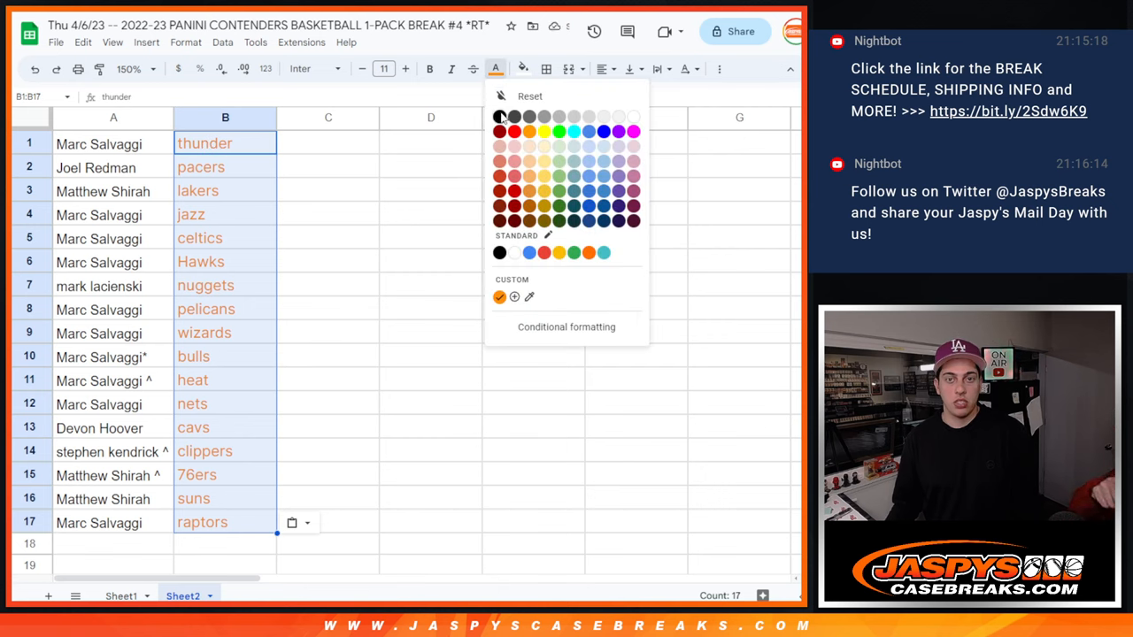
pyautogui.click(328, 142)
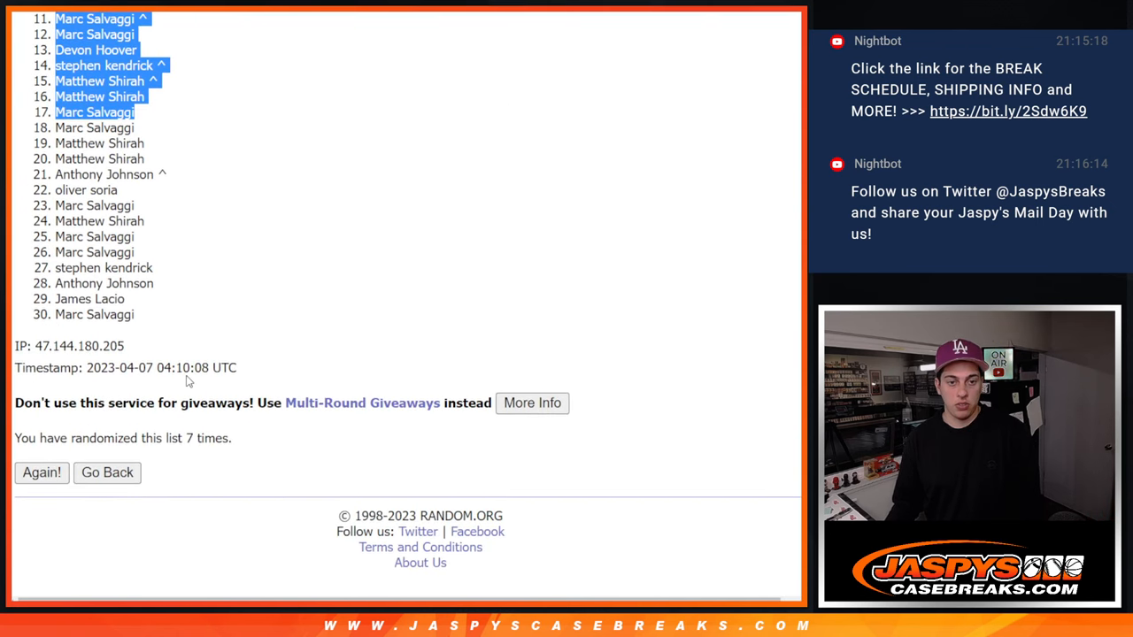
# Step: Reveal the shuffle record showing the timestamp and 7 randomizations
pyautogui.click(41, 471)
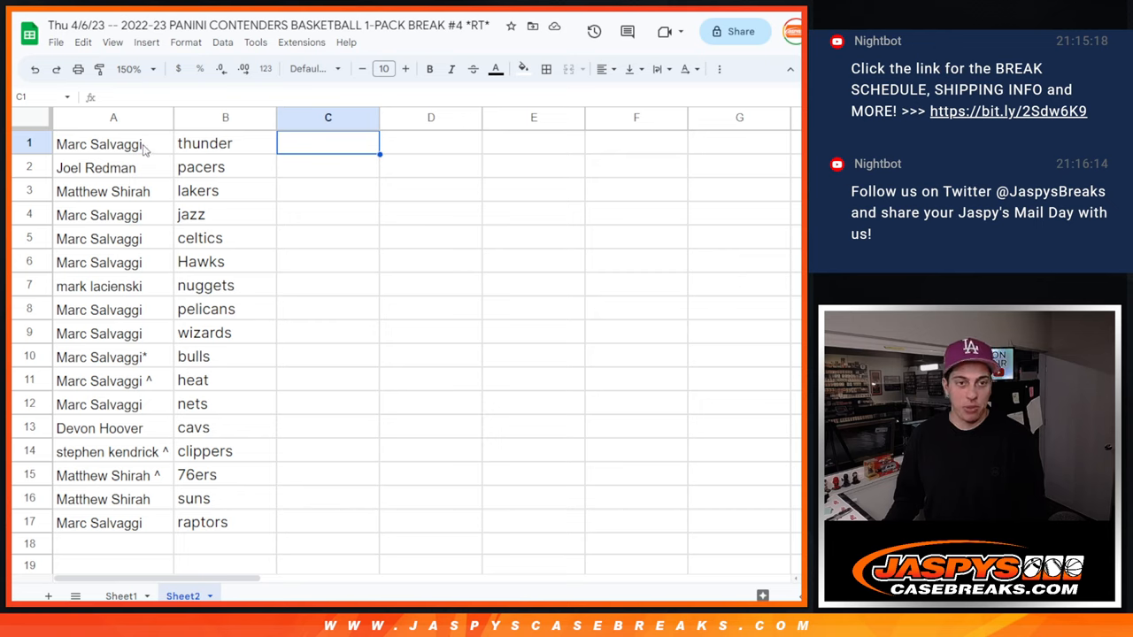
pyautogui.moveTo(138, 177)
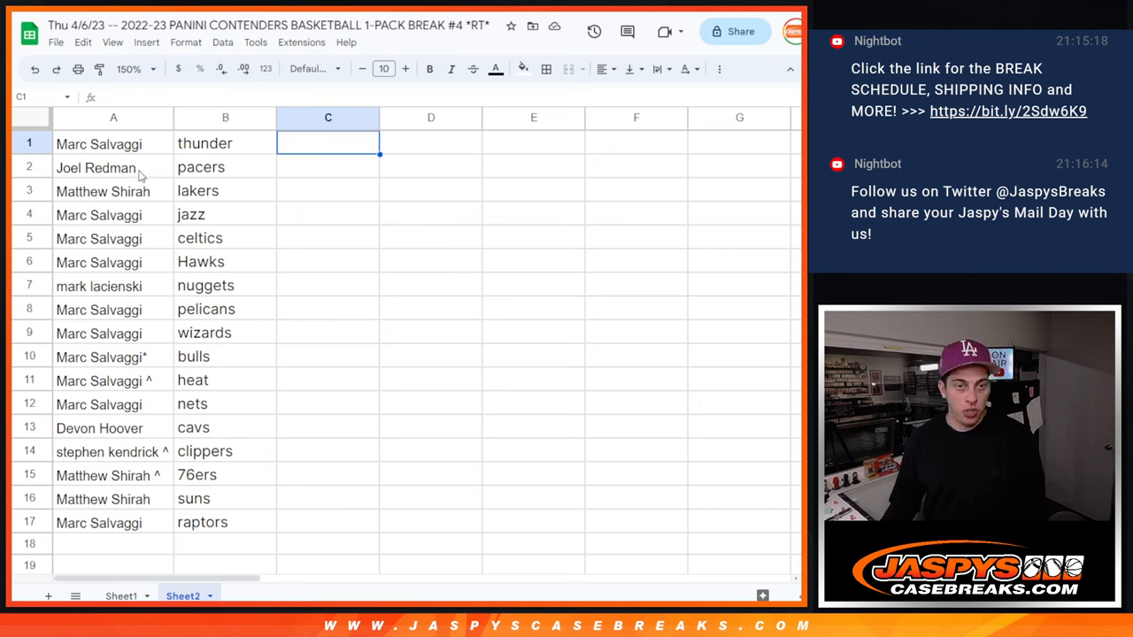
pyautogui.moveTo(126, 219)
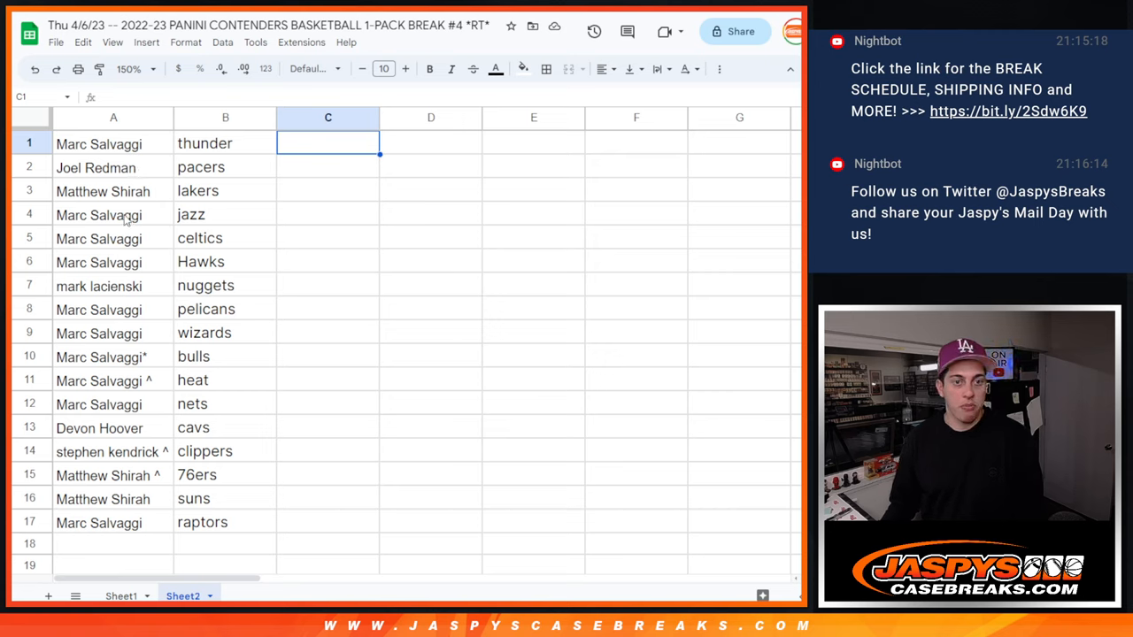
pyautogui.click(113, 237)
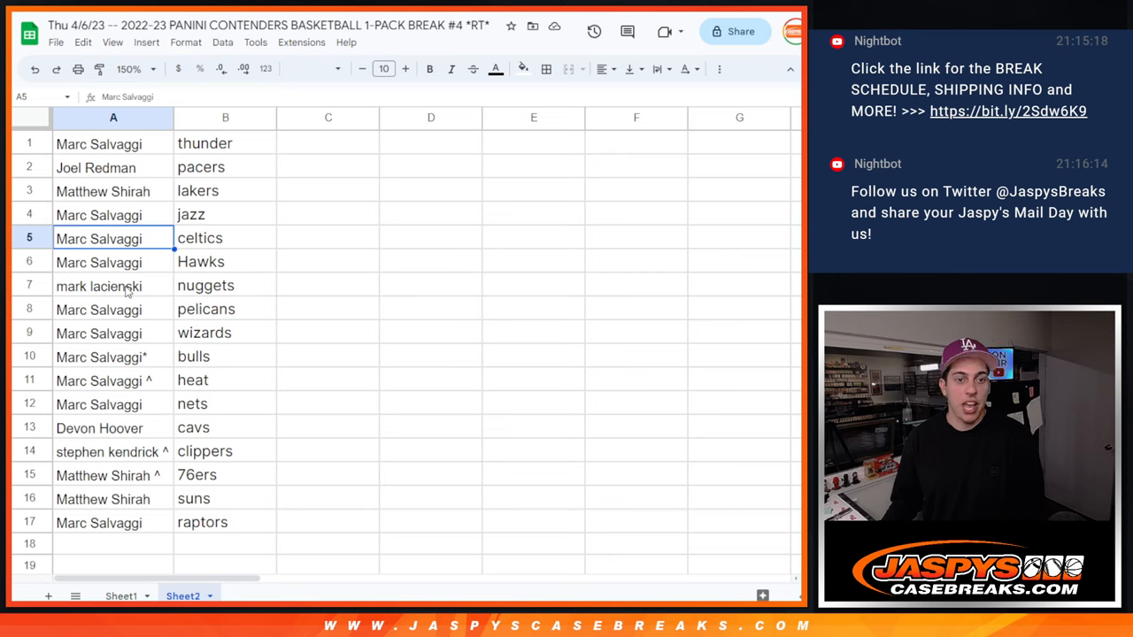
pyautogui.click(113, 308)
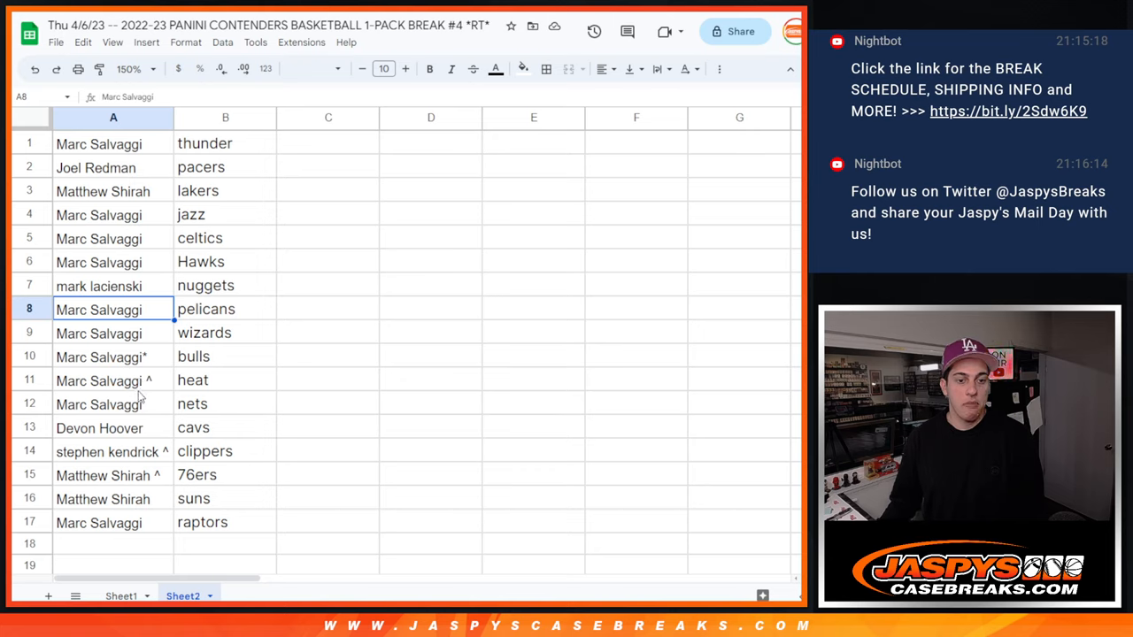
pyautogui.moveTo(151, 538)
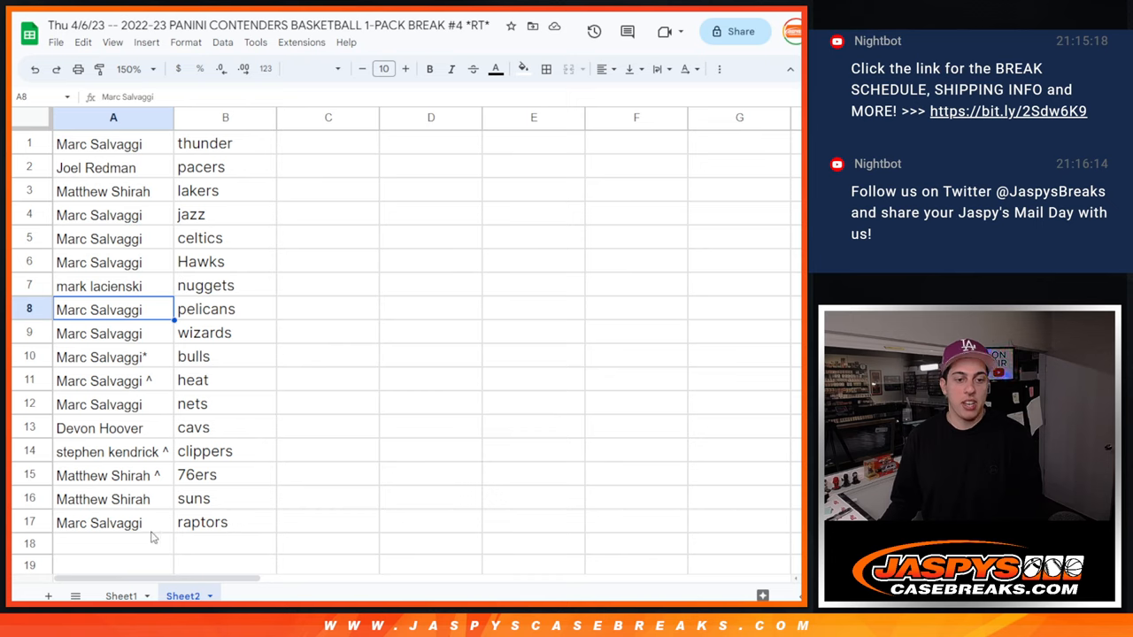